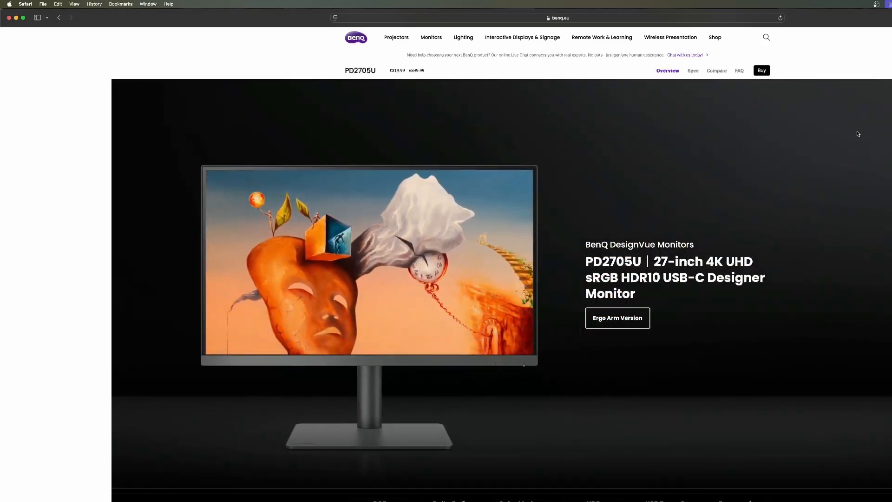
scroll(down, 3)
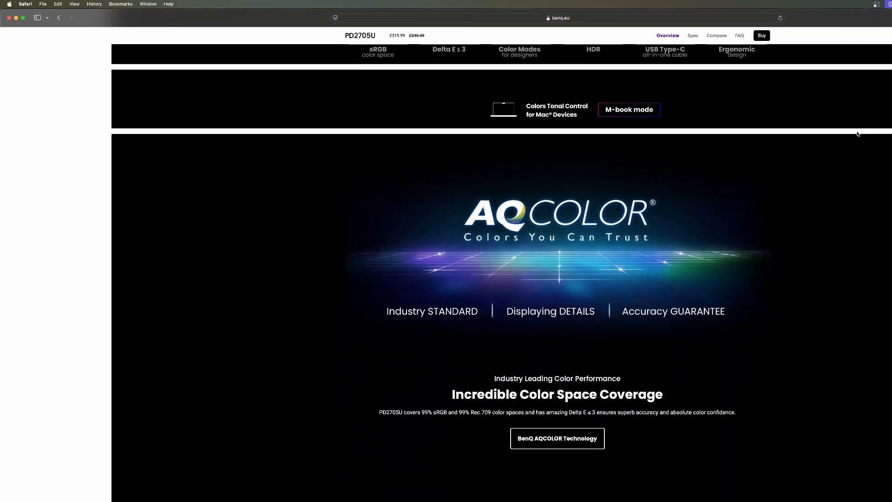
scroll(down, 3)
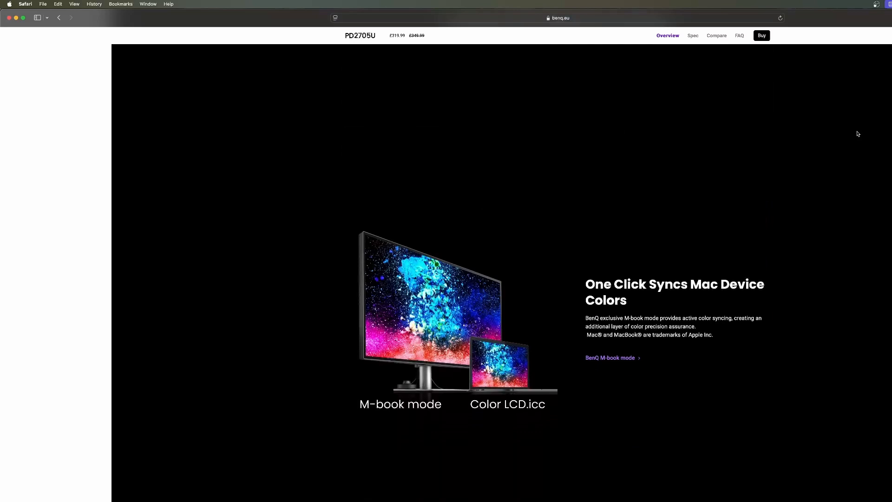
scroll(down, 3)
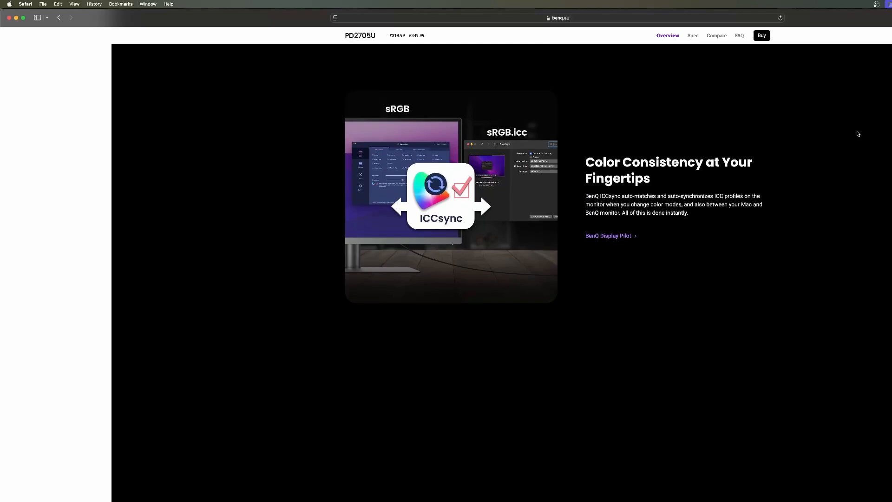
scroll(down, 3)
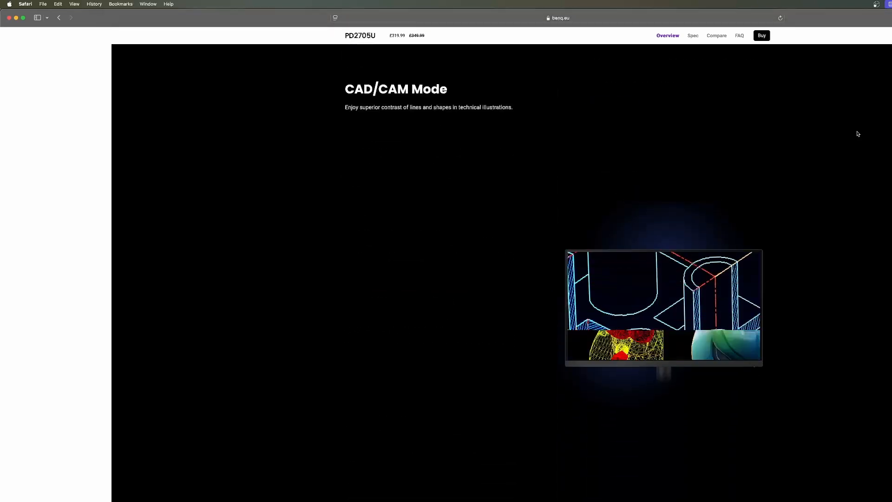
scroll(down, 3)
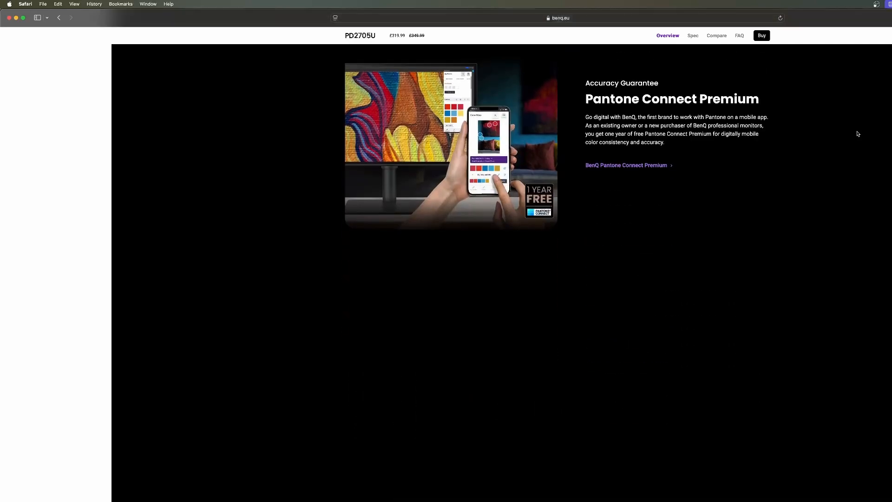
scroll(down, 3)
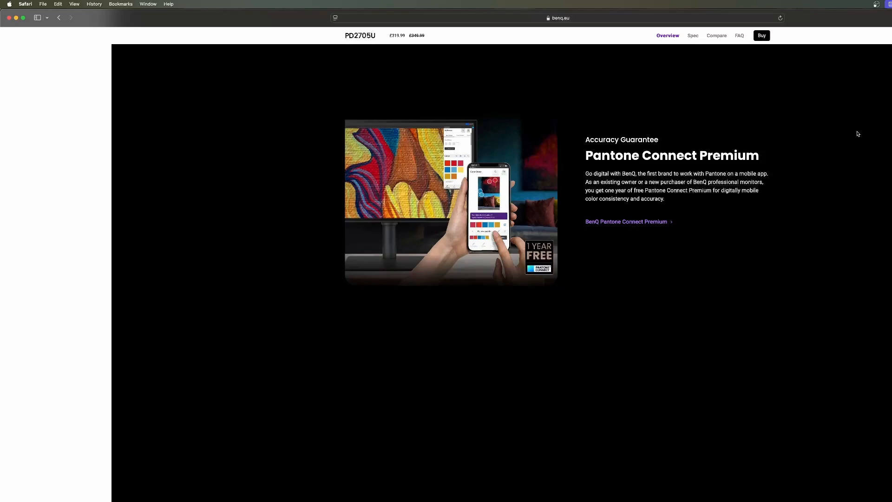
scroll(down, 3)
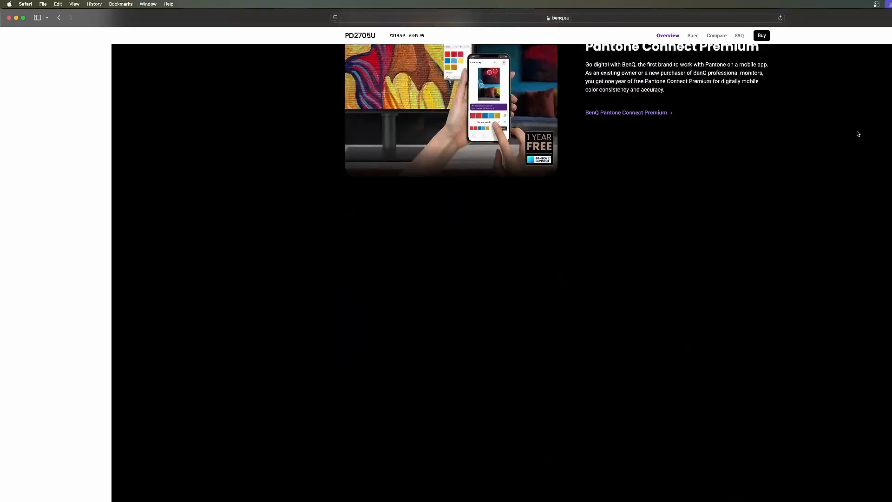
scroll(up, 3)
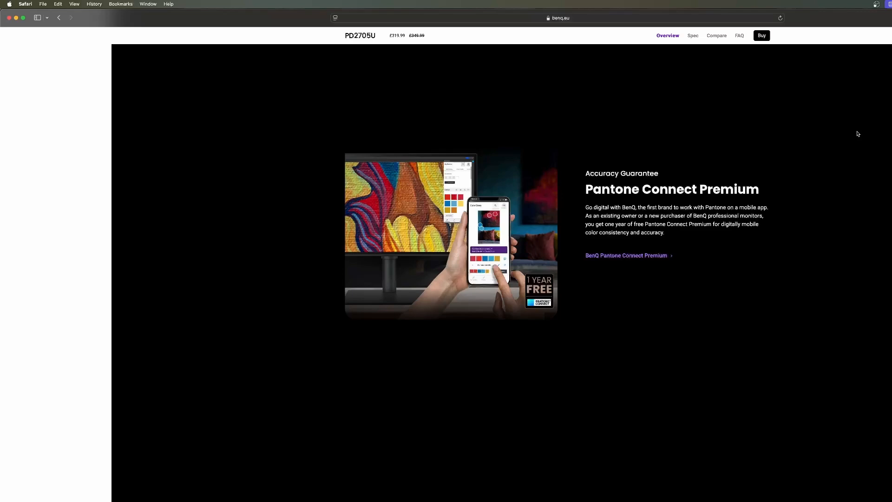
scroll(down, 3)
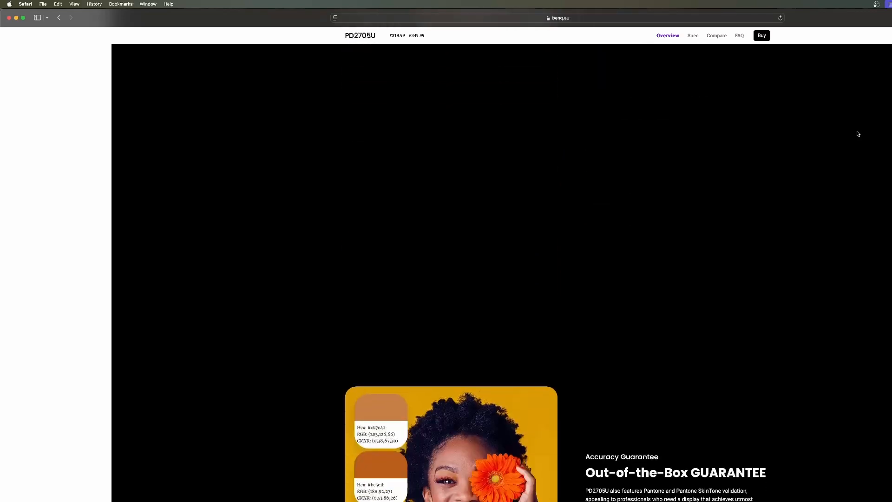
scroll(down, 3)
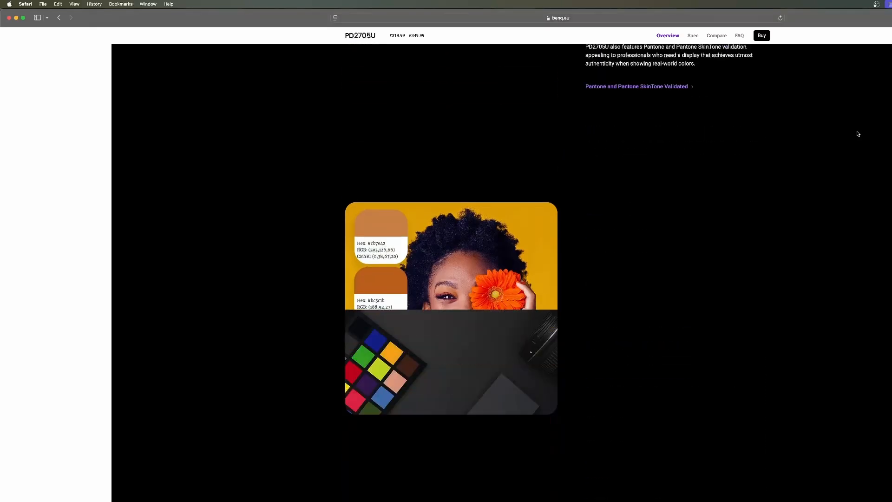
scroll(down, 3)
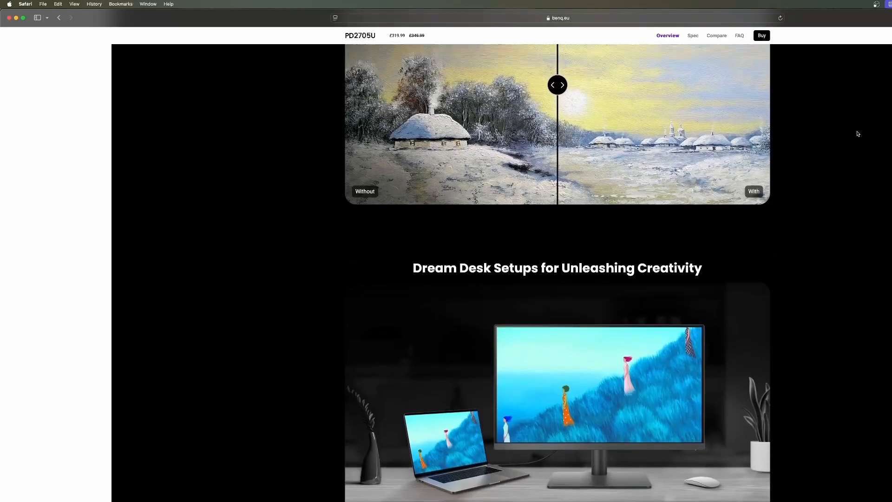
scroll(down, 3)
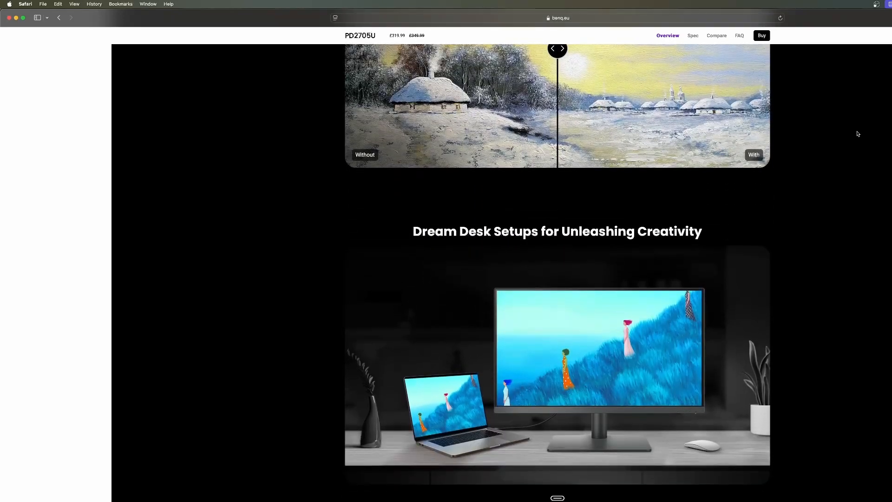
scroll(down, 3)
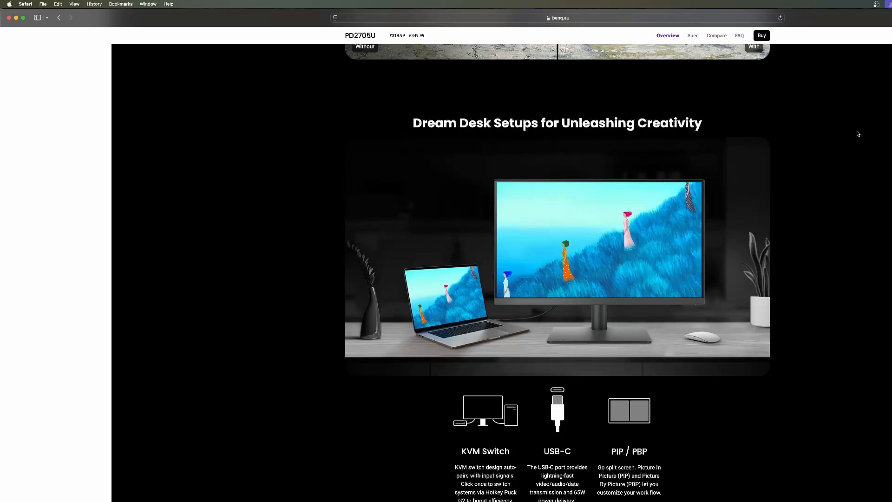
scroll(down, 3)
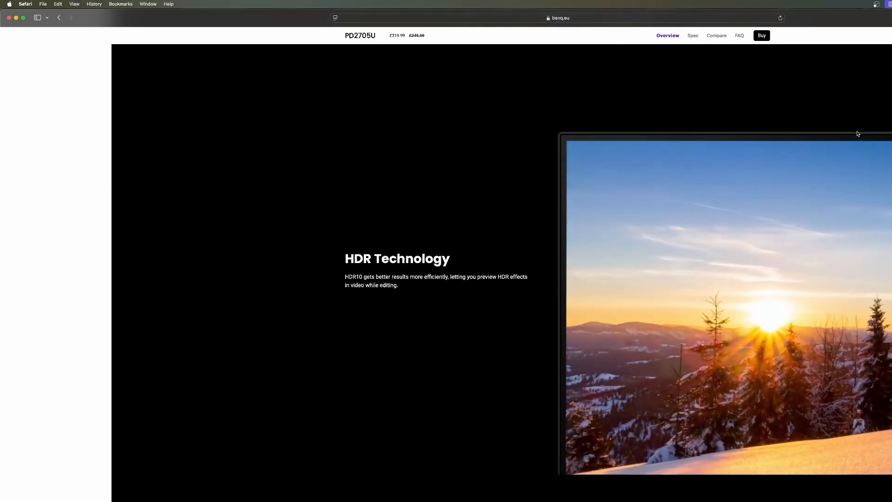
scroll(down, 3)
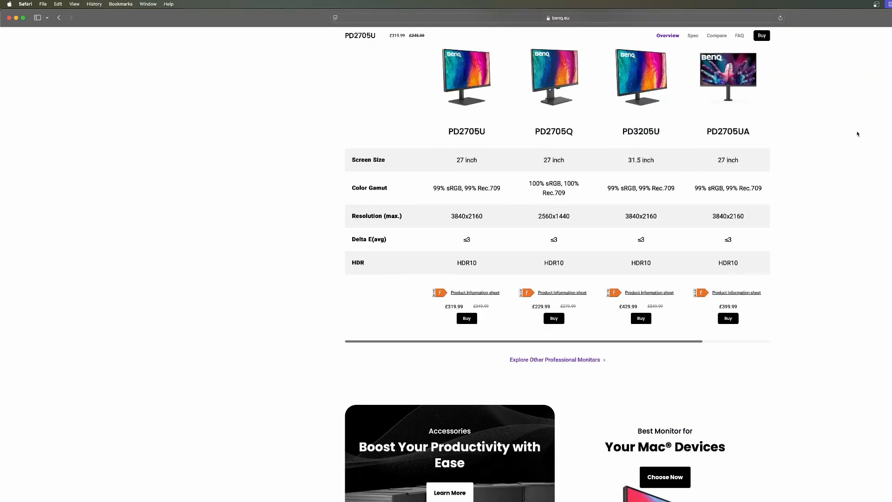
scroll(up, 3)
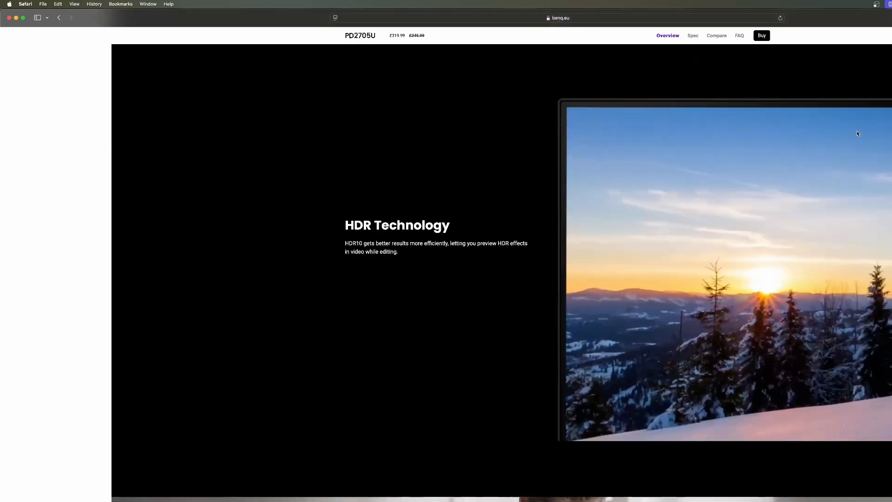
scroll(down, 3)
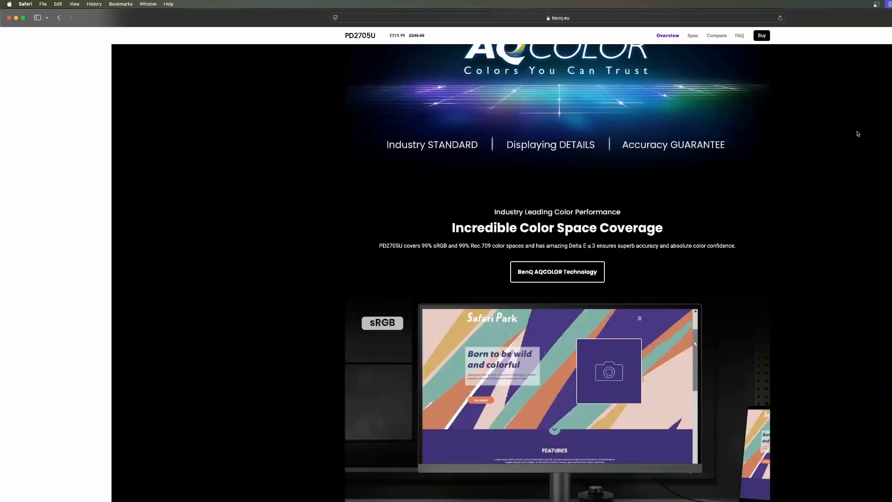
scroll(up, 3)
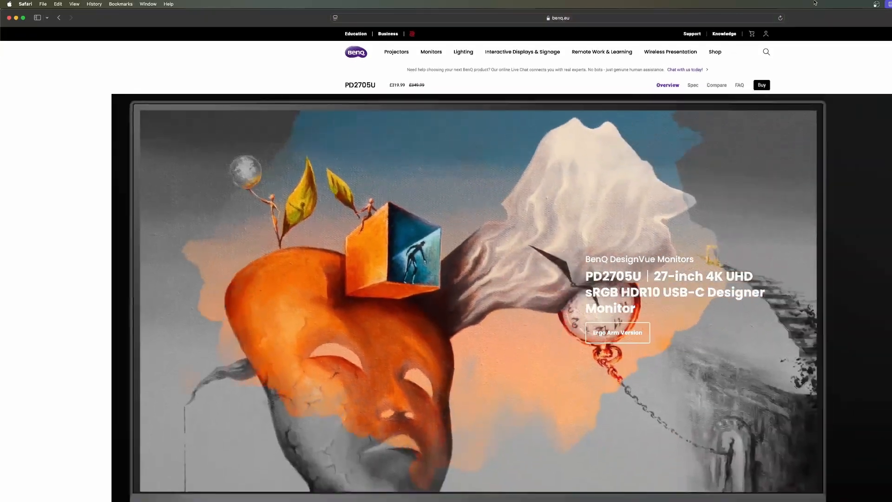